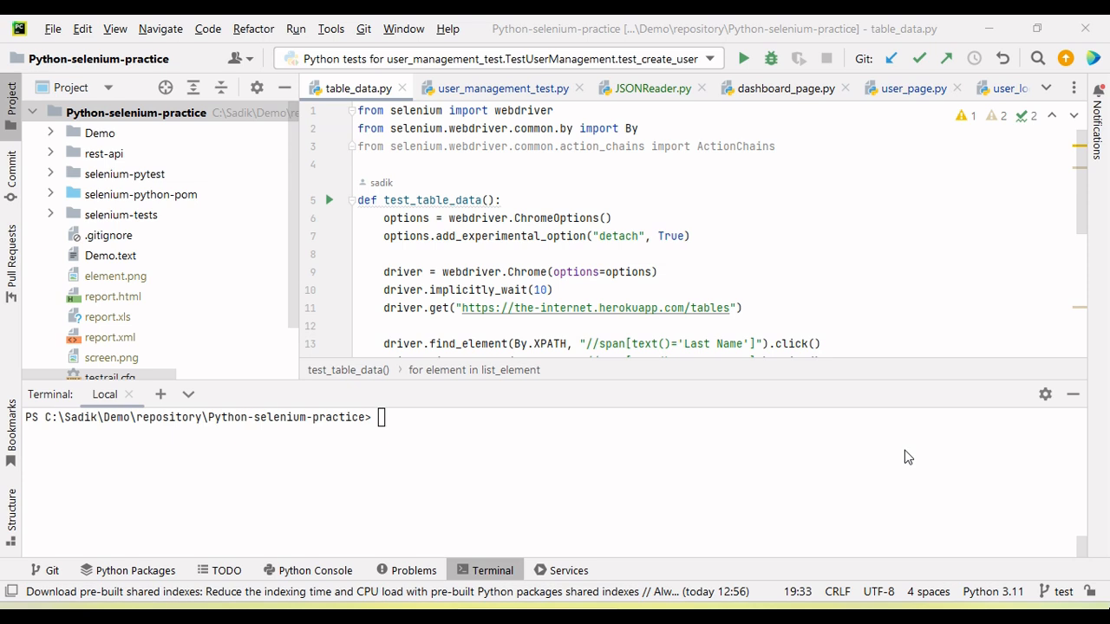
mouse_move(437, 471)
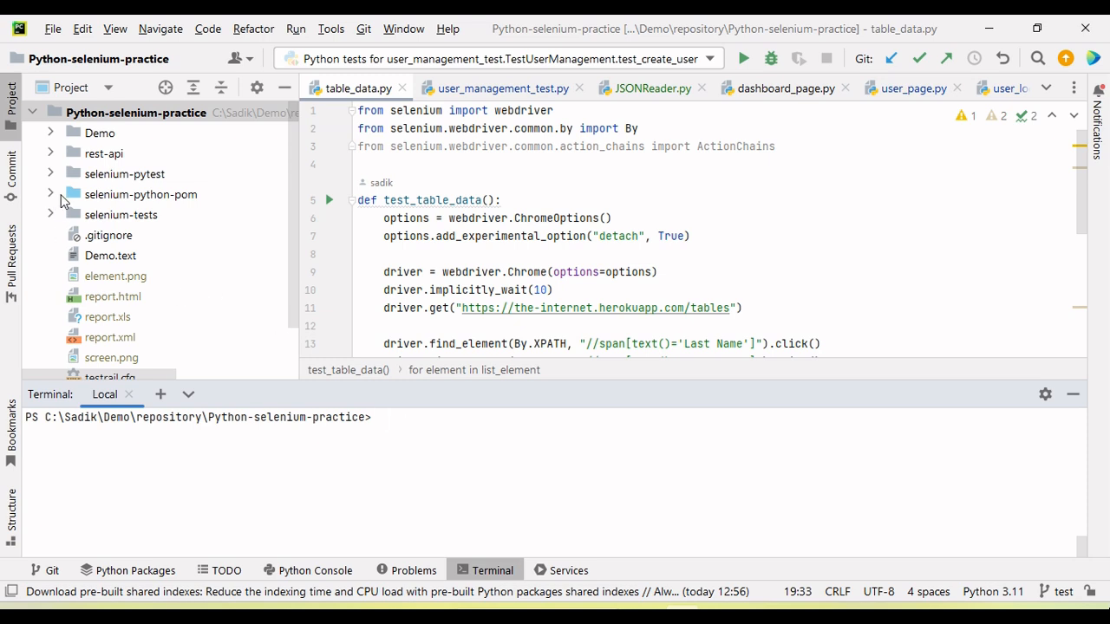
Expand selenium-python-pom and its tests folder to show dashboard_test.py and user_management_test.py
click(140, 194)
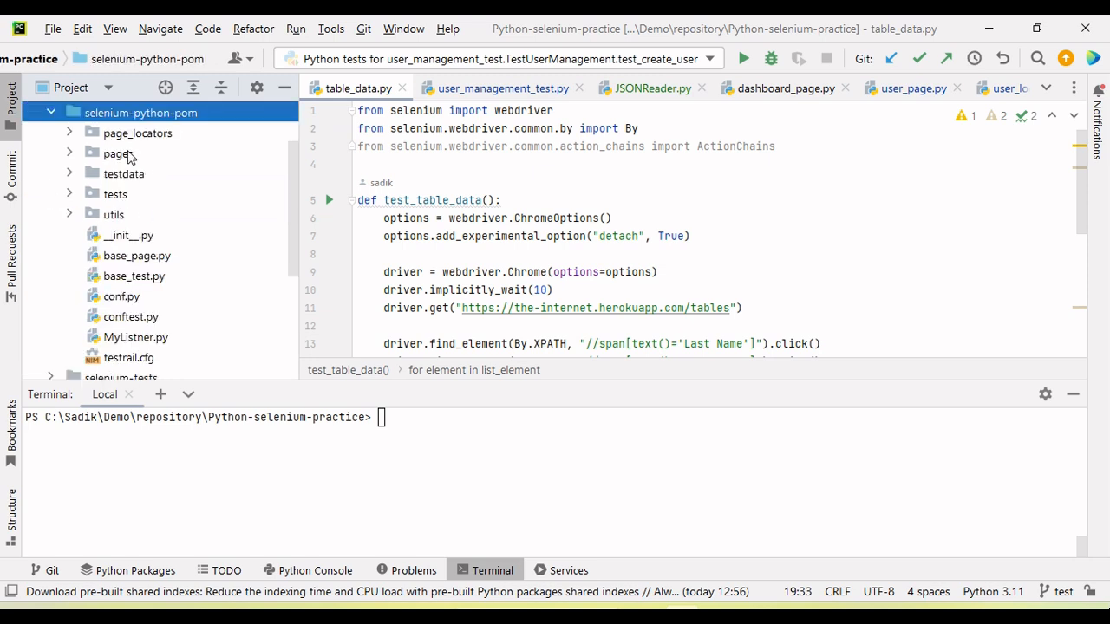
click(115, 194)
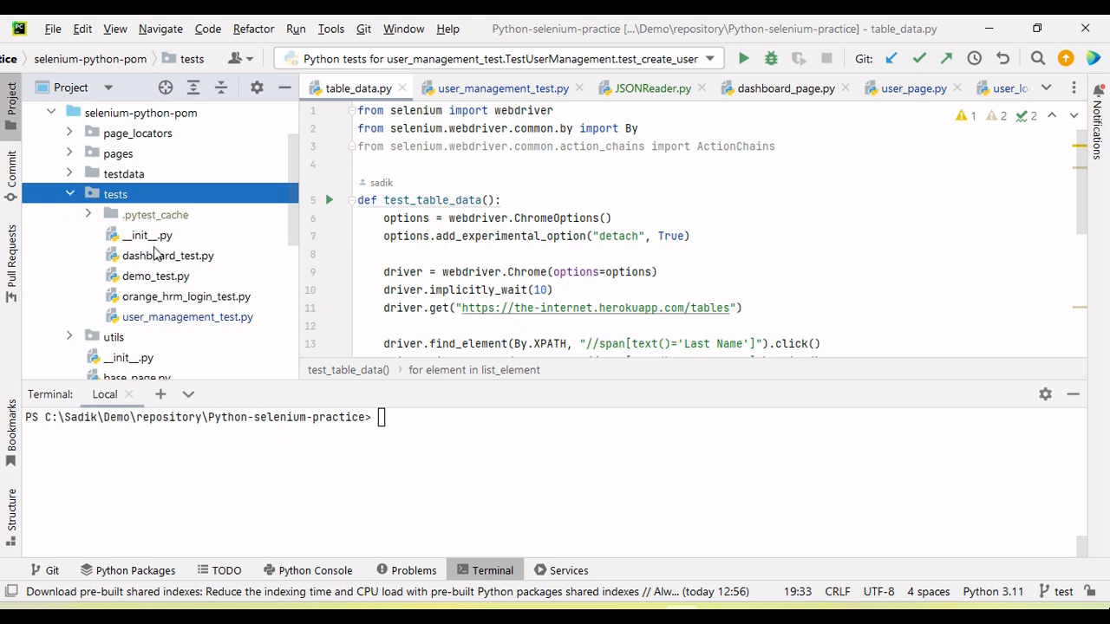
Run 'pytest .\selenium-python-pom\ -s' in the terminal, collecting 5 items
text(p)
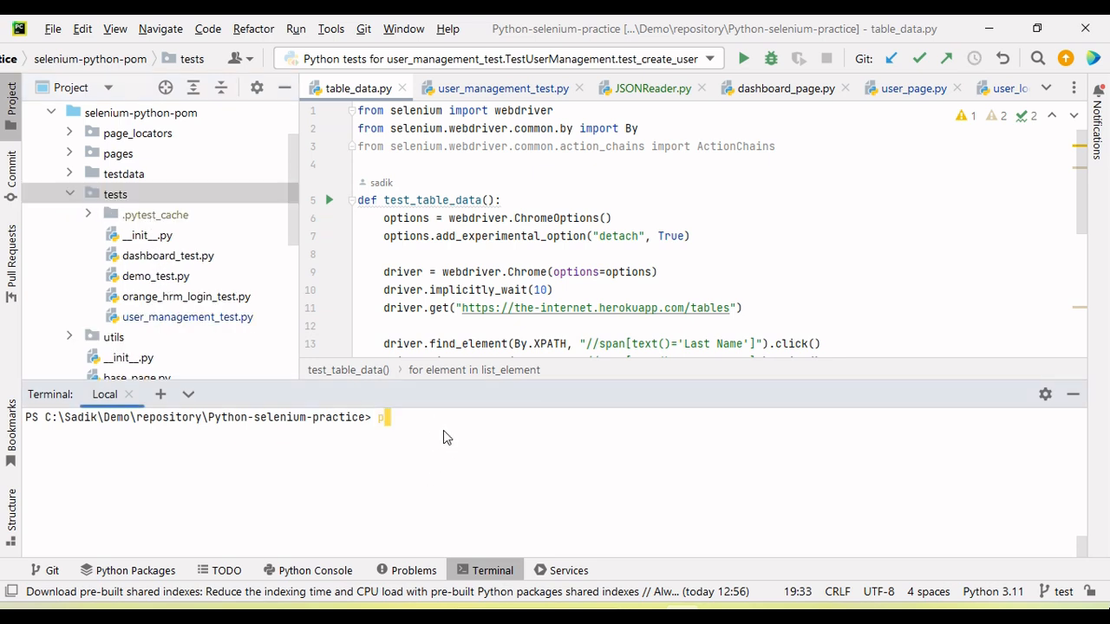
text(ytest)
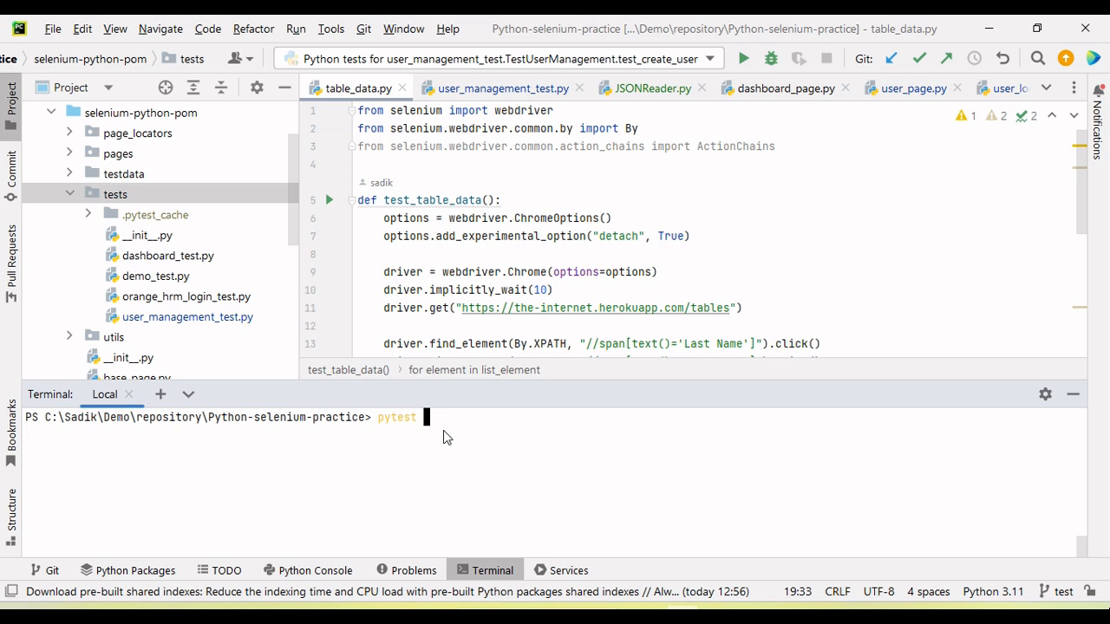
text(selenium-python-pom\)
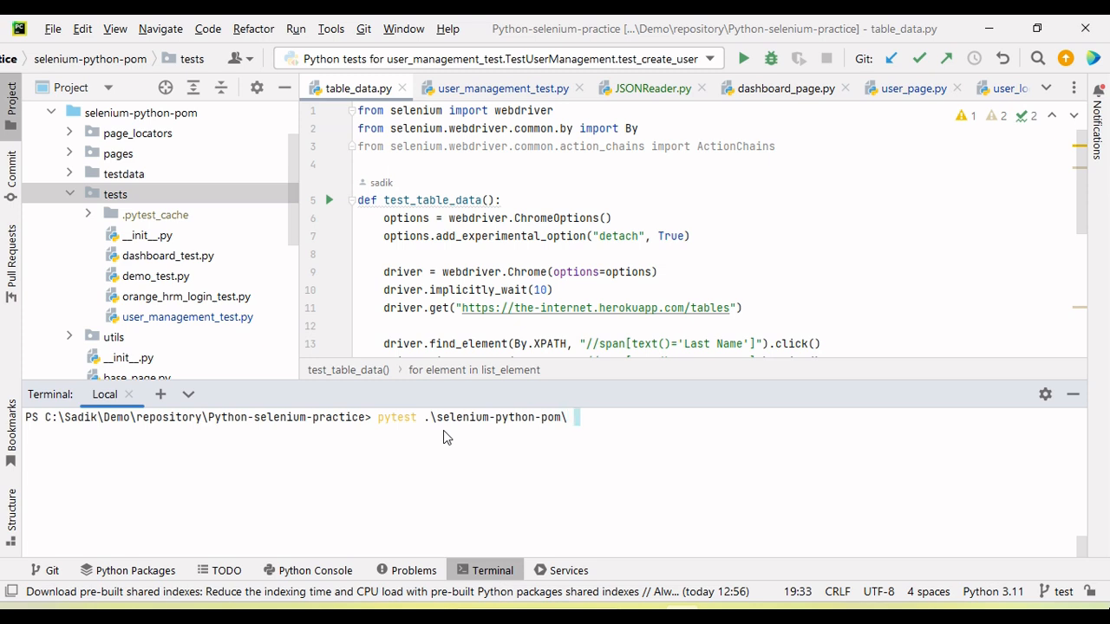
text(-s)
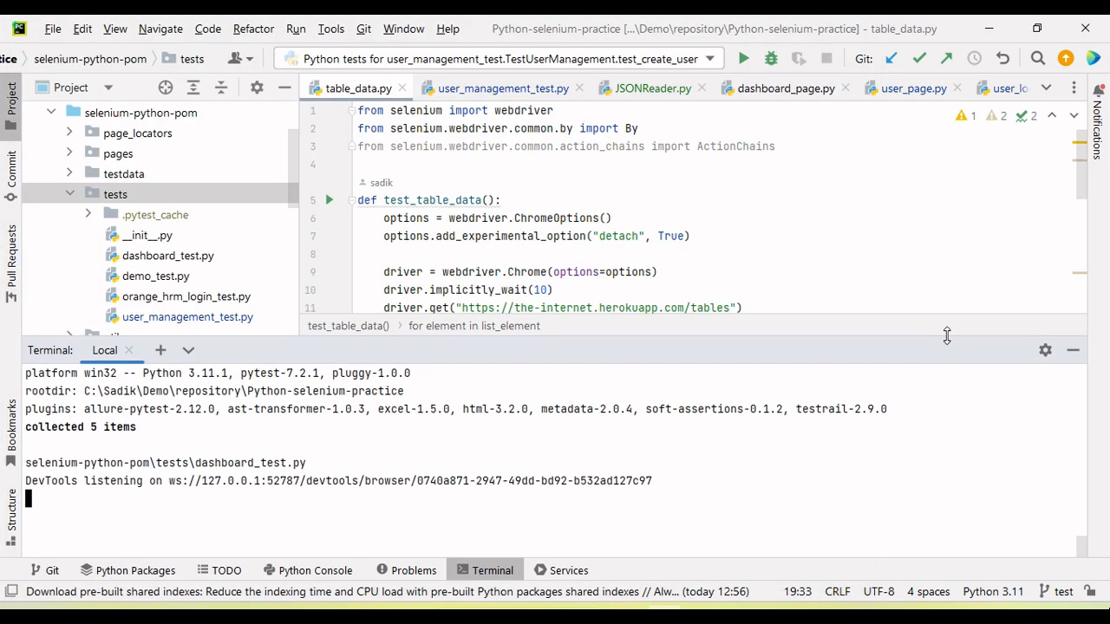
mouse_move(789, 388)
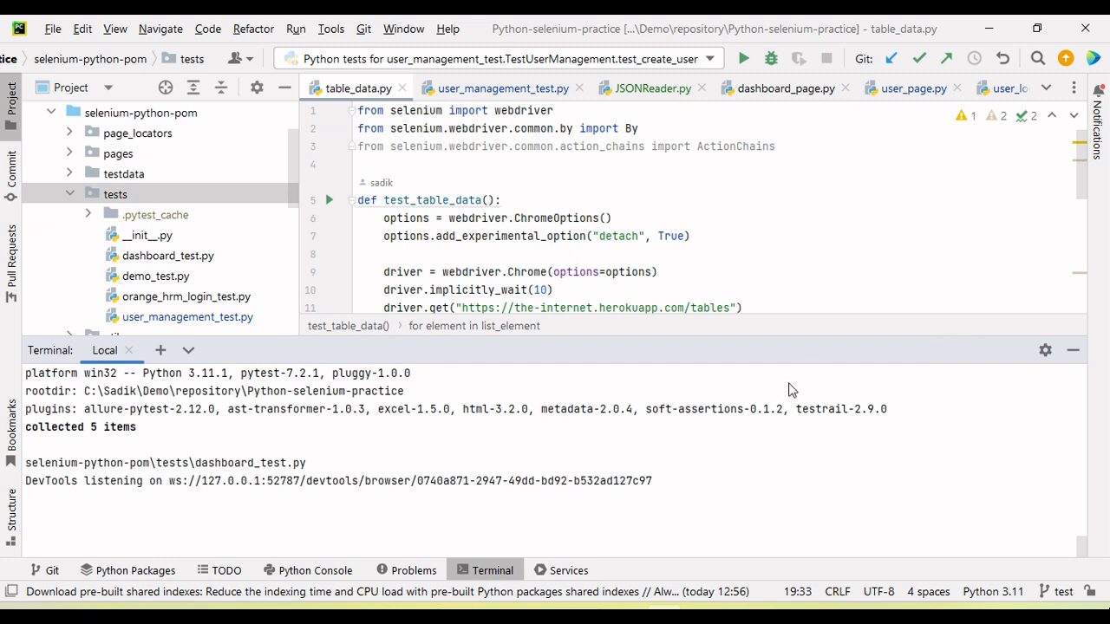
mouse_move(751, 491)
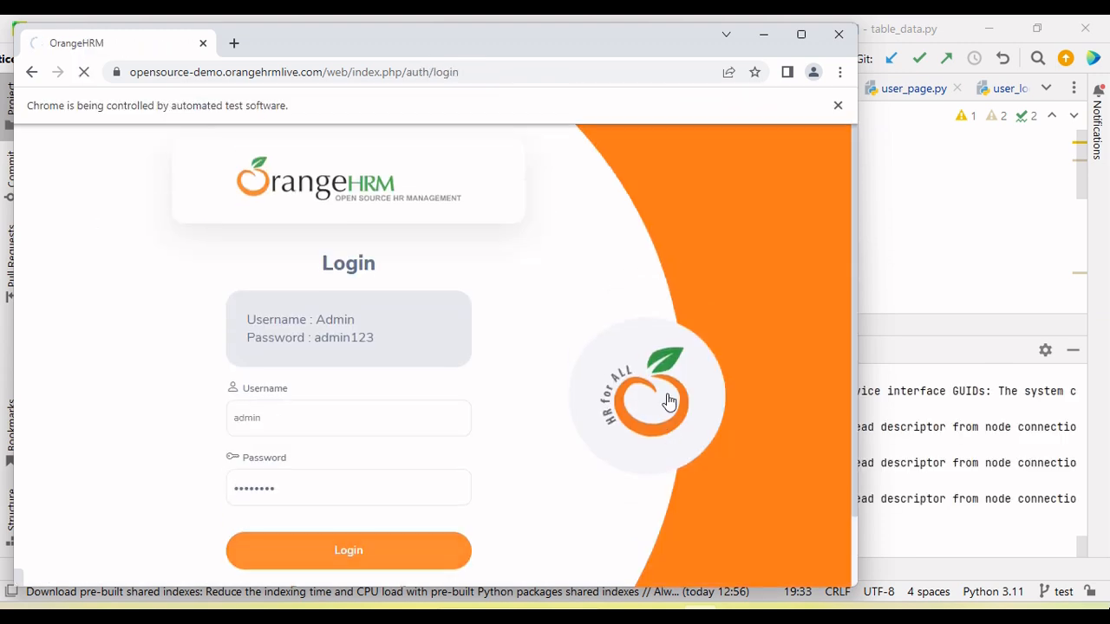
Let the Selenium run fill the OrangeHRM login, ending with 4 passed and 1 failed
click(347, 550)
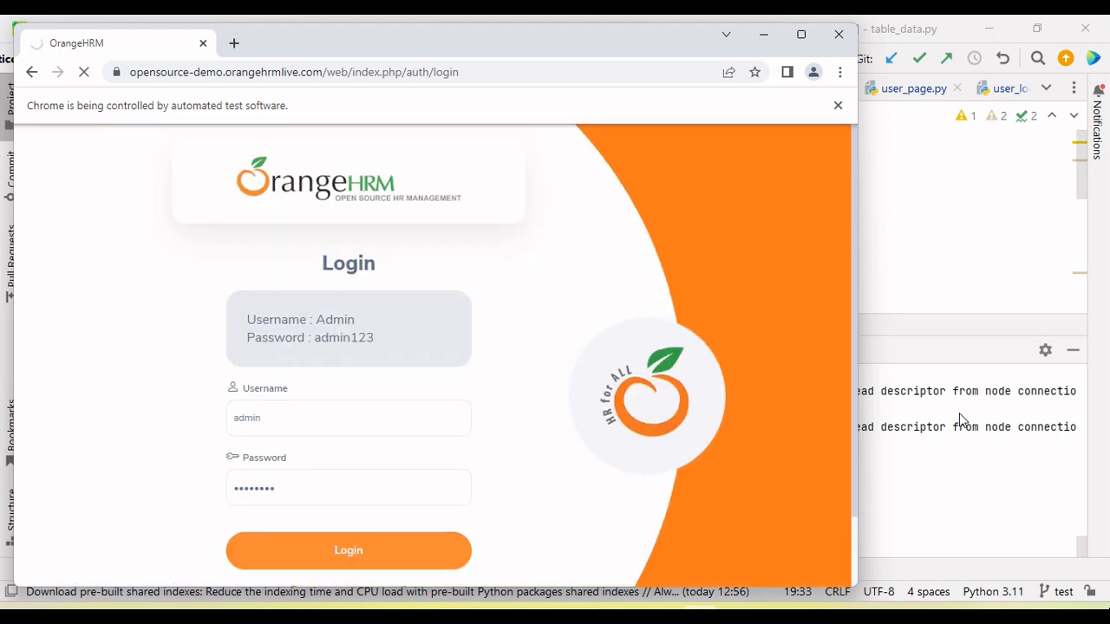
click(348, 549)
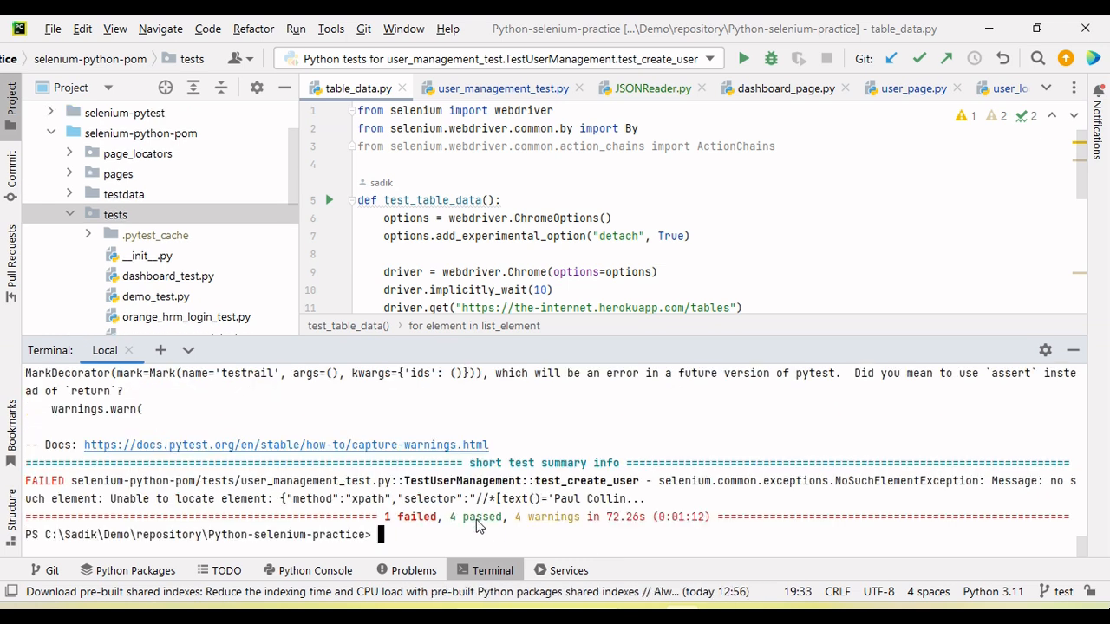
Highlight the passed count in the summary and collapse the selenium-python-pom folders
double_click(411, 517)
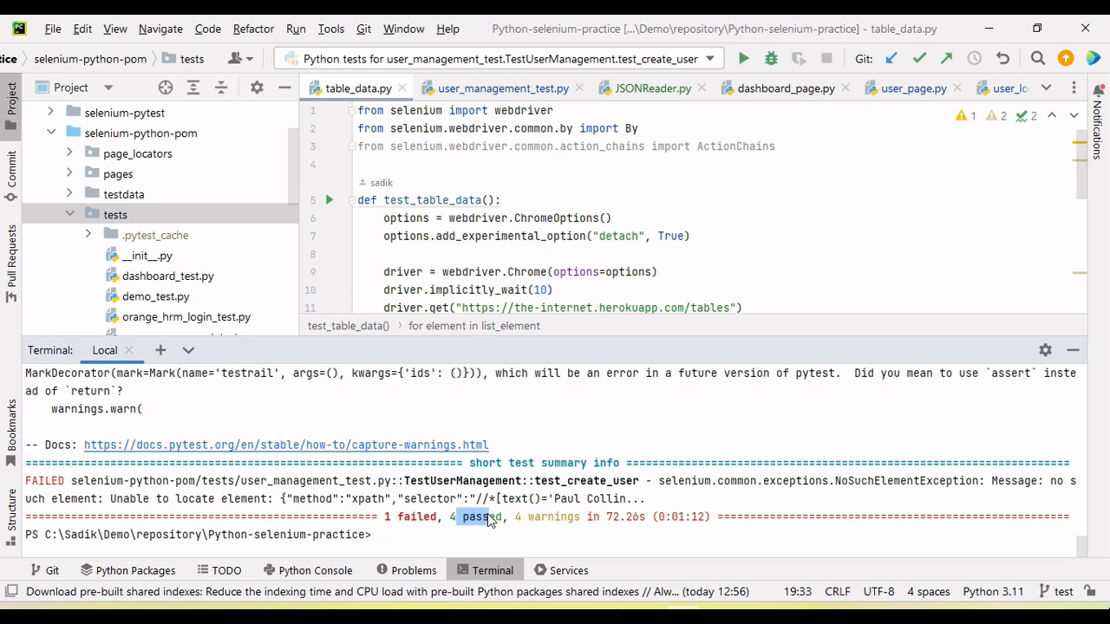
mouse_move(353, 513)
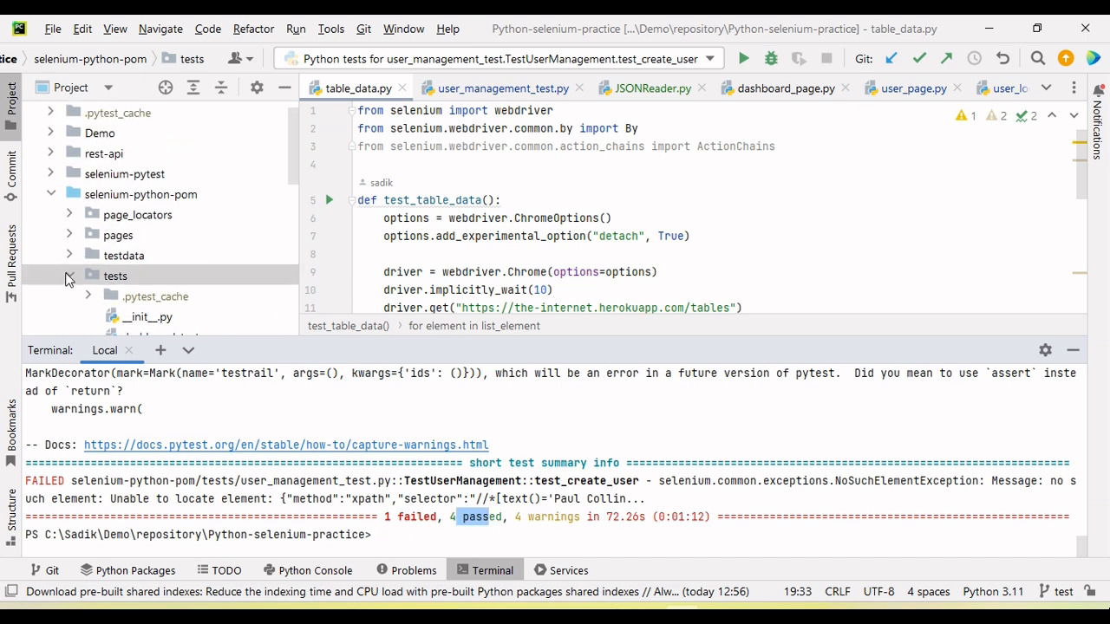
click(115, 276)
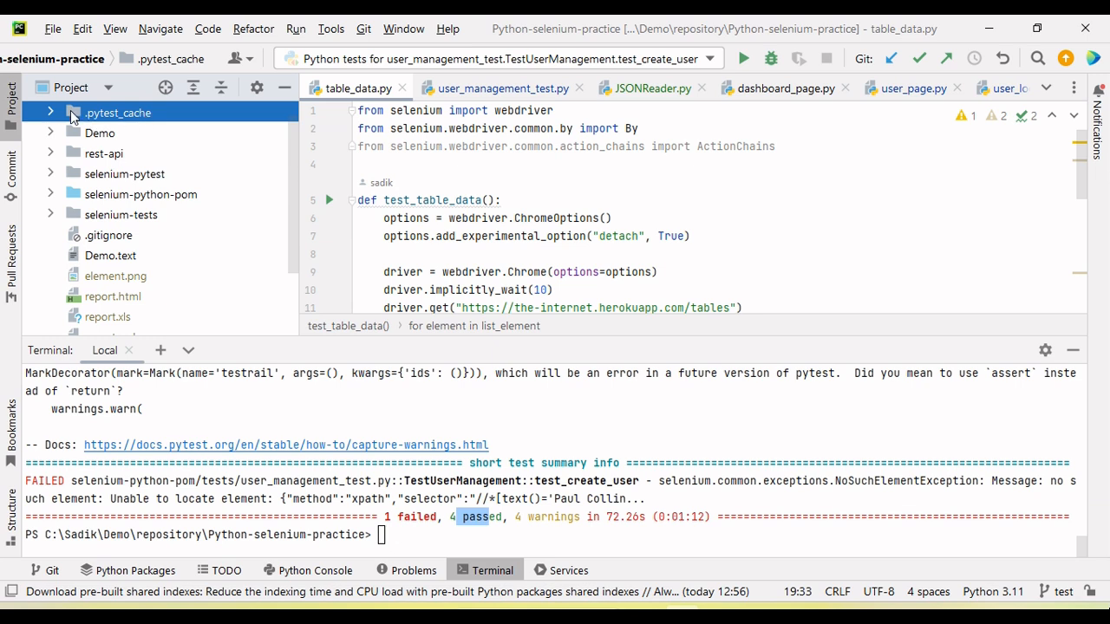
Expand .pytest_cache down to its cache files and open lastfailed in the editor
click(50, 111)
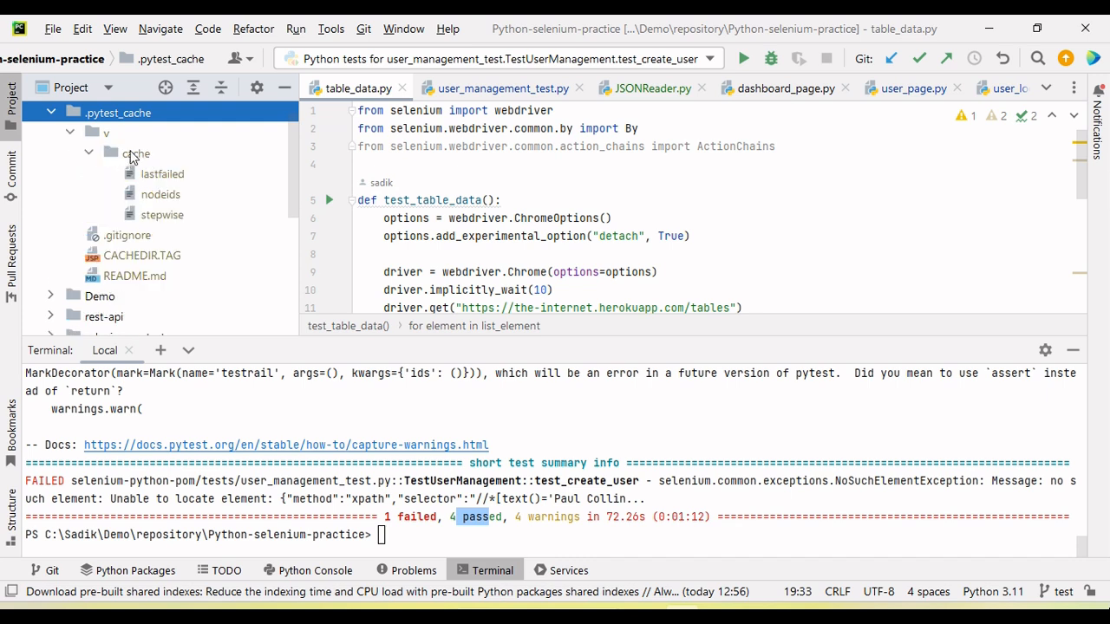
click(162, 173)
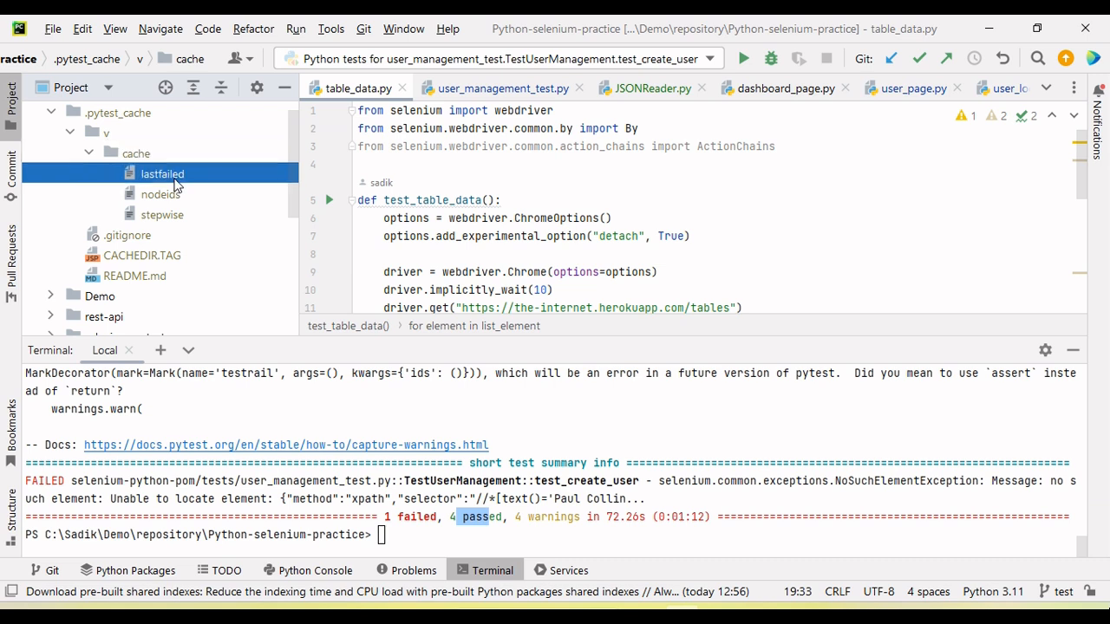
click(162, 174)
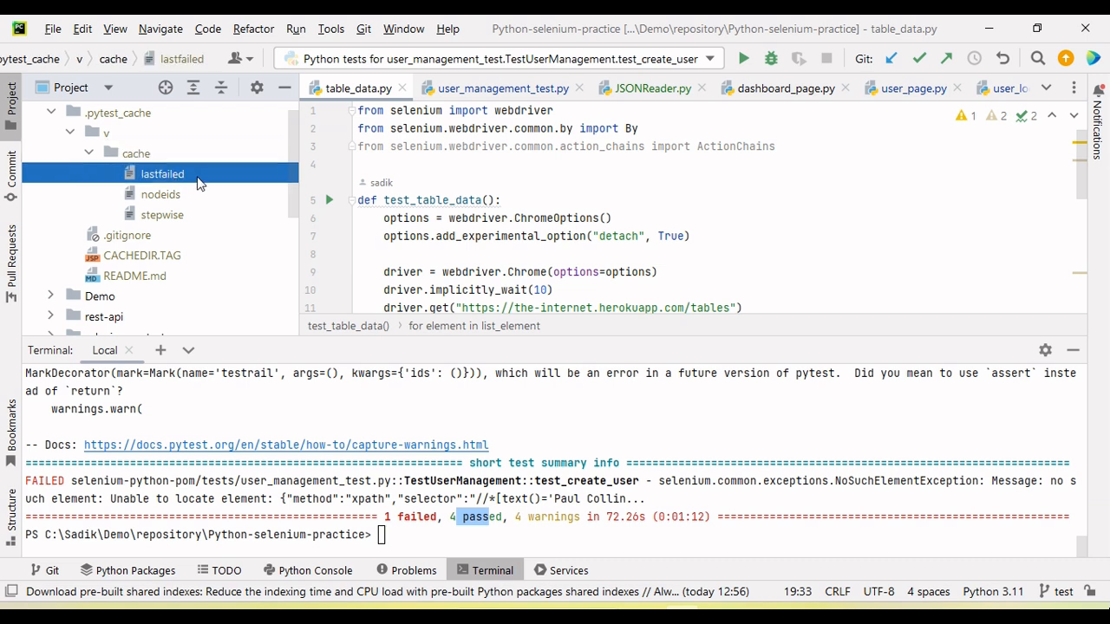
mouse_move(178, 180)
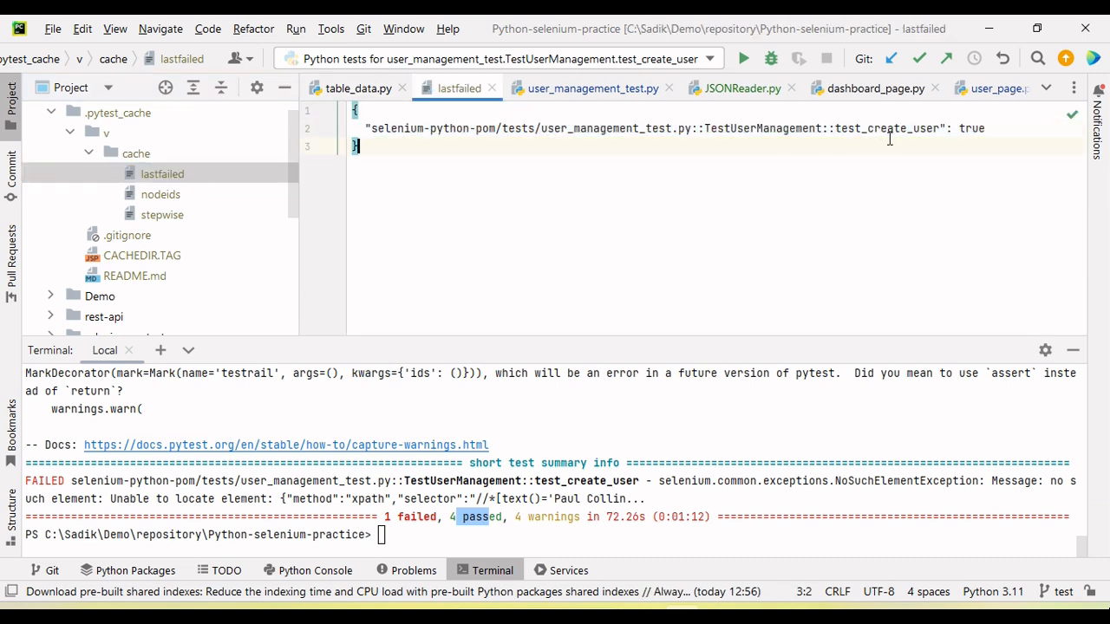
double_click(886, 128)
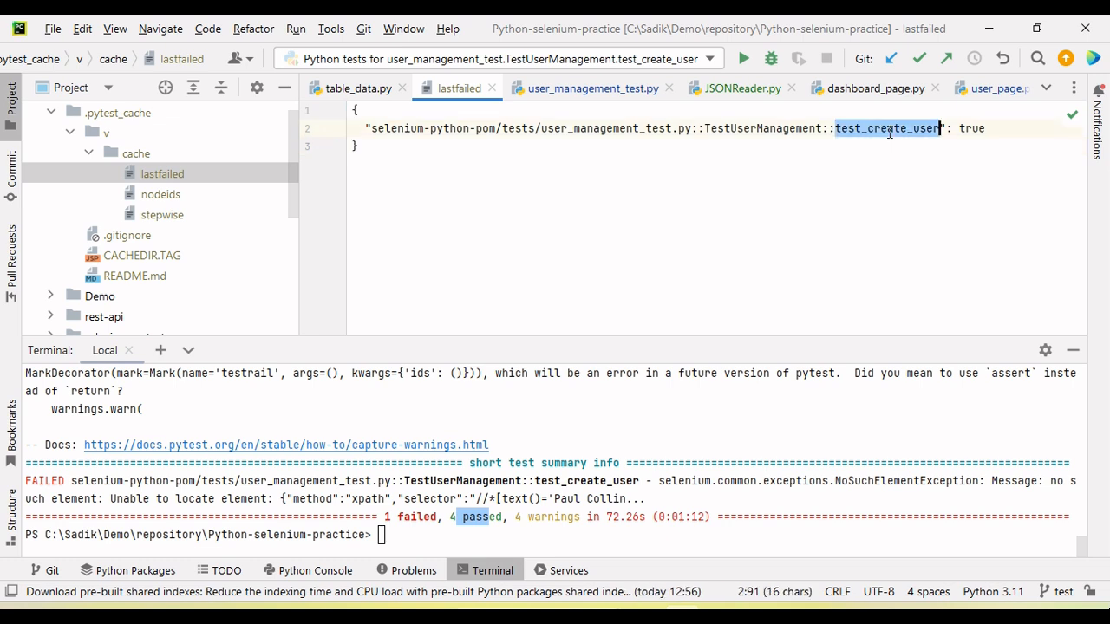
mouse_move(273, 458)
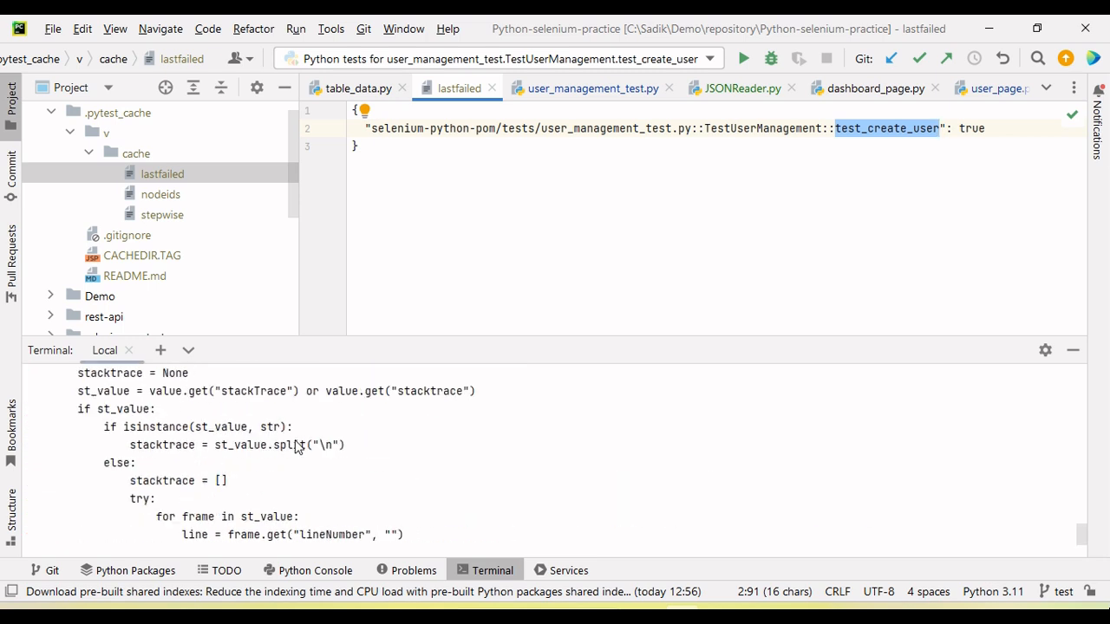
scroll(down, 3)
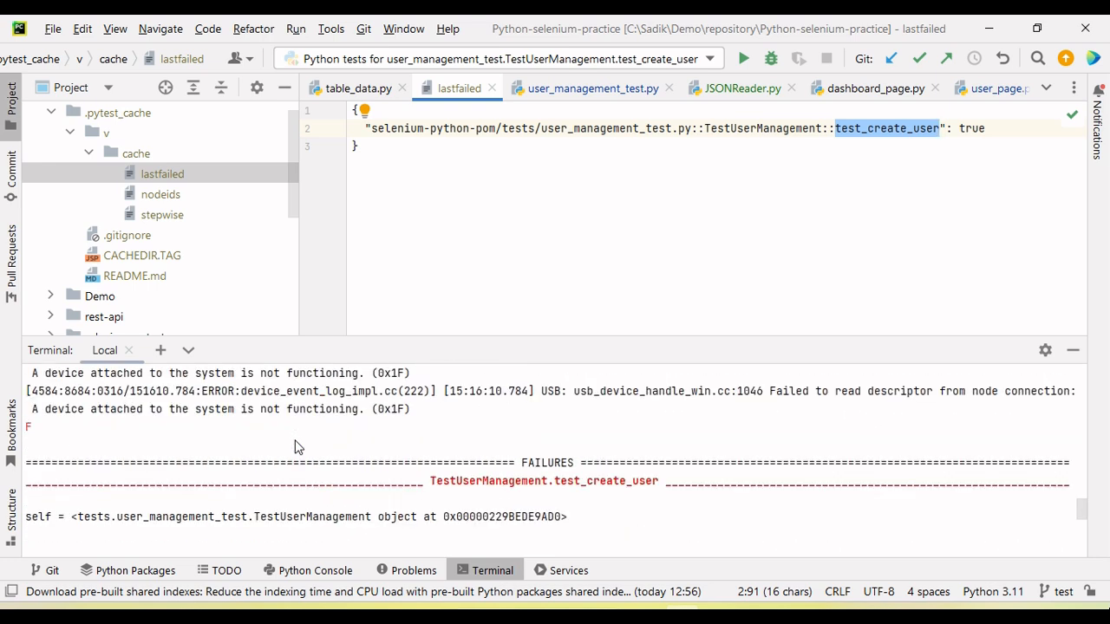
double_click(606, 481)
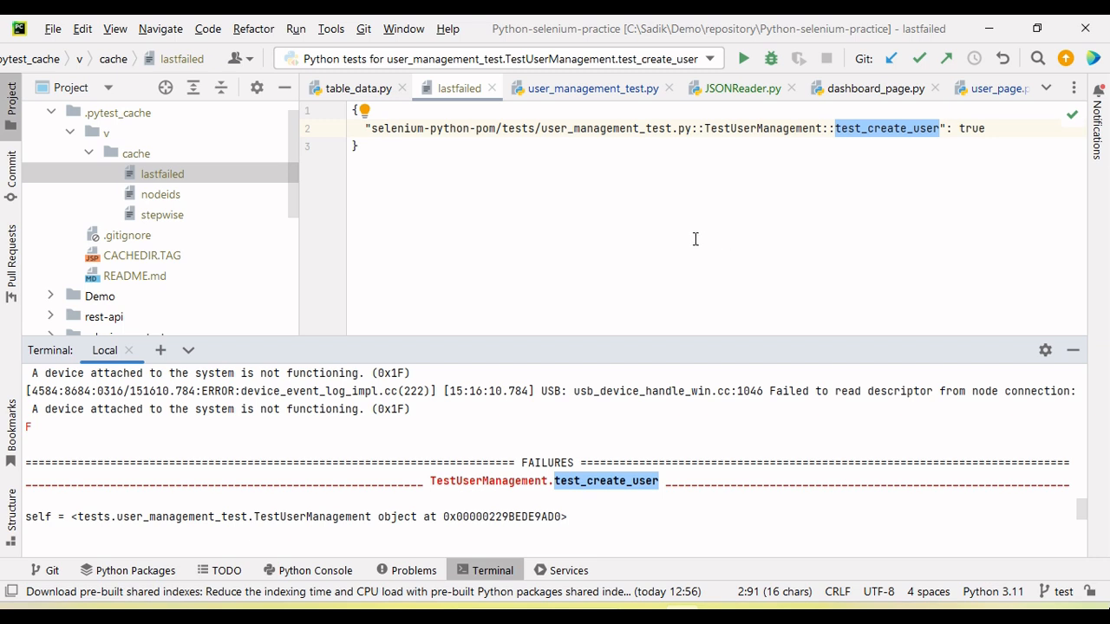
mouse_move(689, 239)
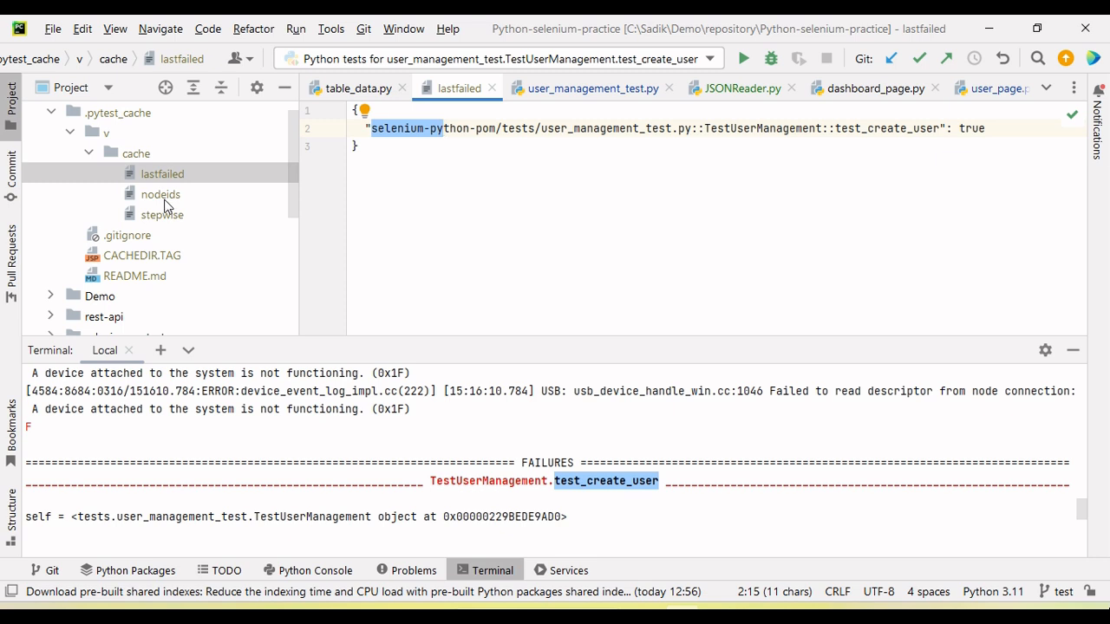
Open the nodeids cache file listing five test IDs and clear the terminal
click(160, 194)
text(cle)
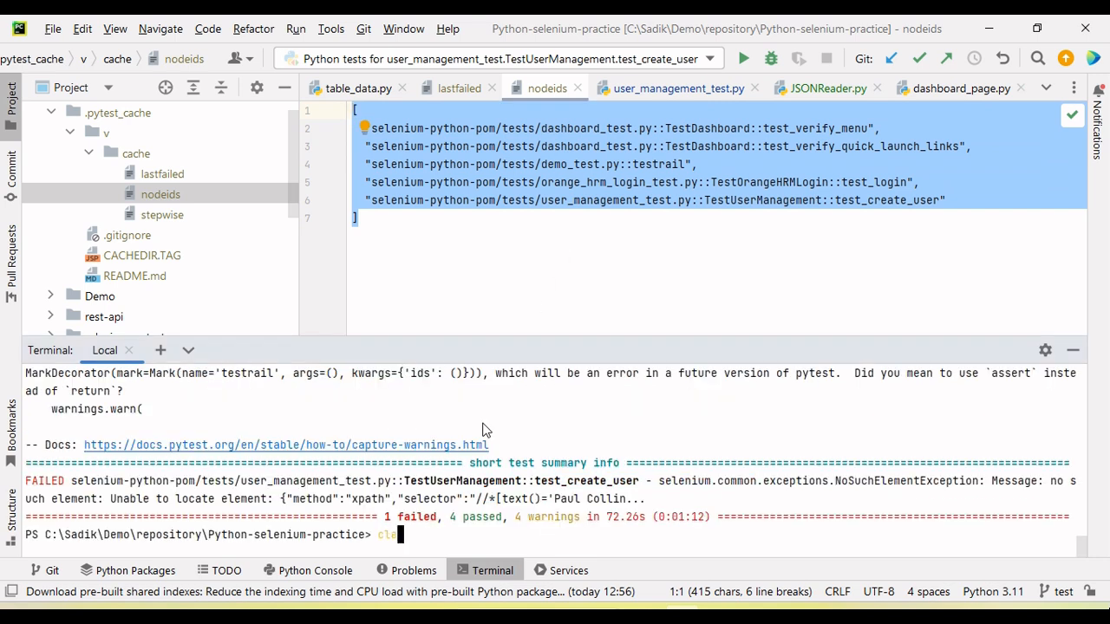
key(Enter)
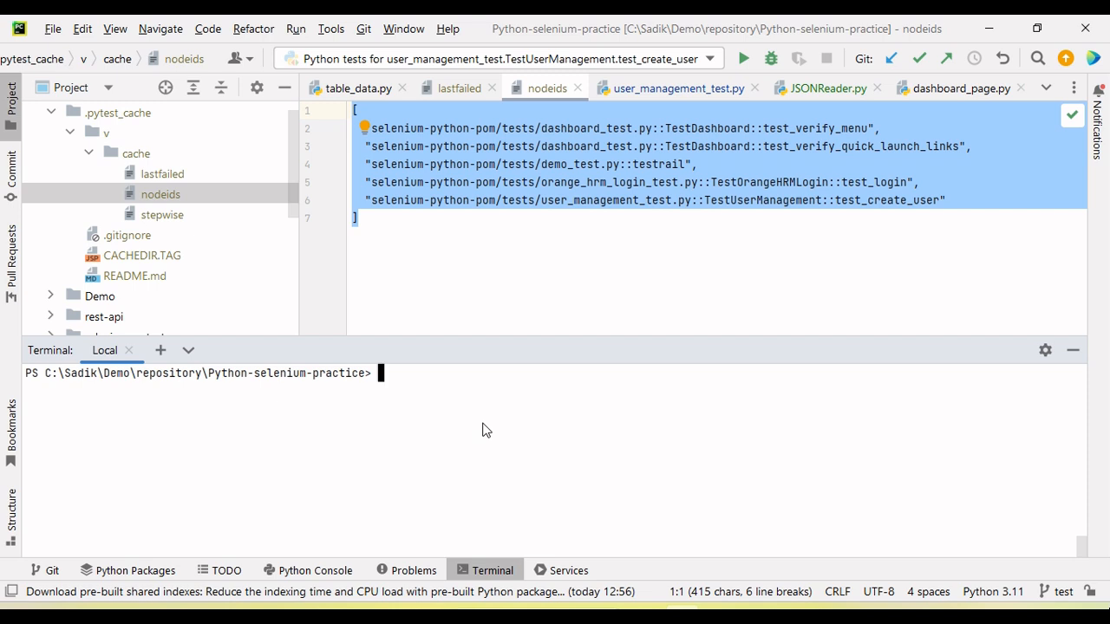
Type 'pytest .\selenium-python-pom\ -s --lf' in the terminal to rerun only last failures
text(pytest py)
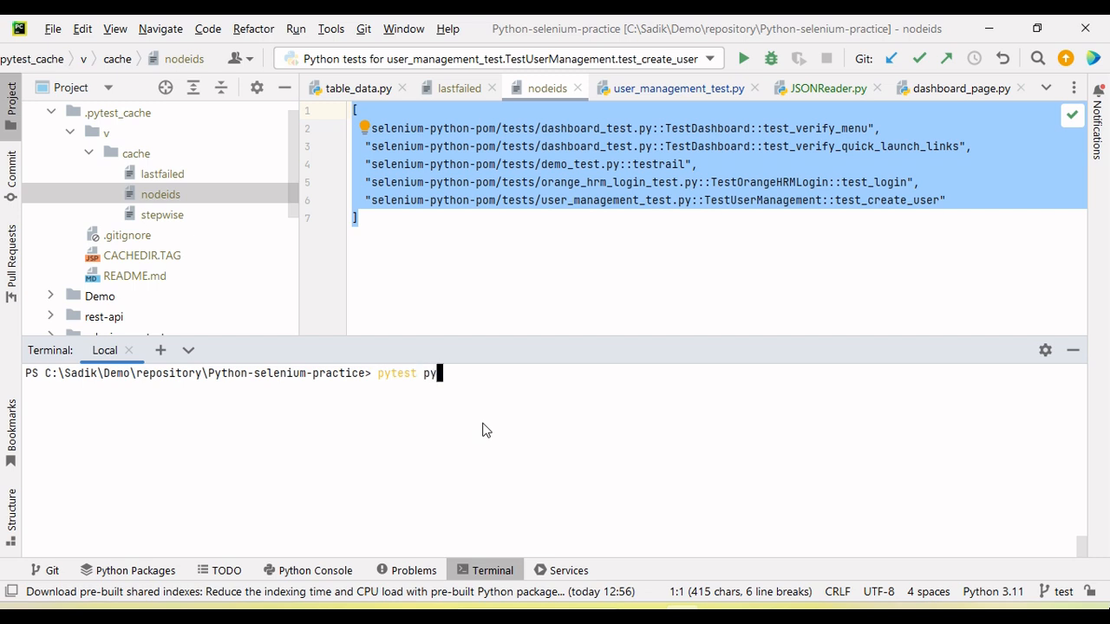
key(Backspace)
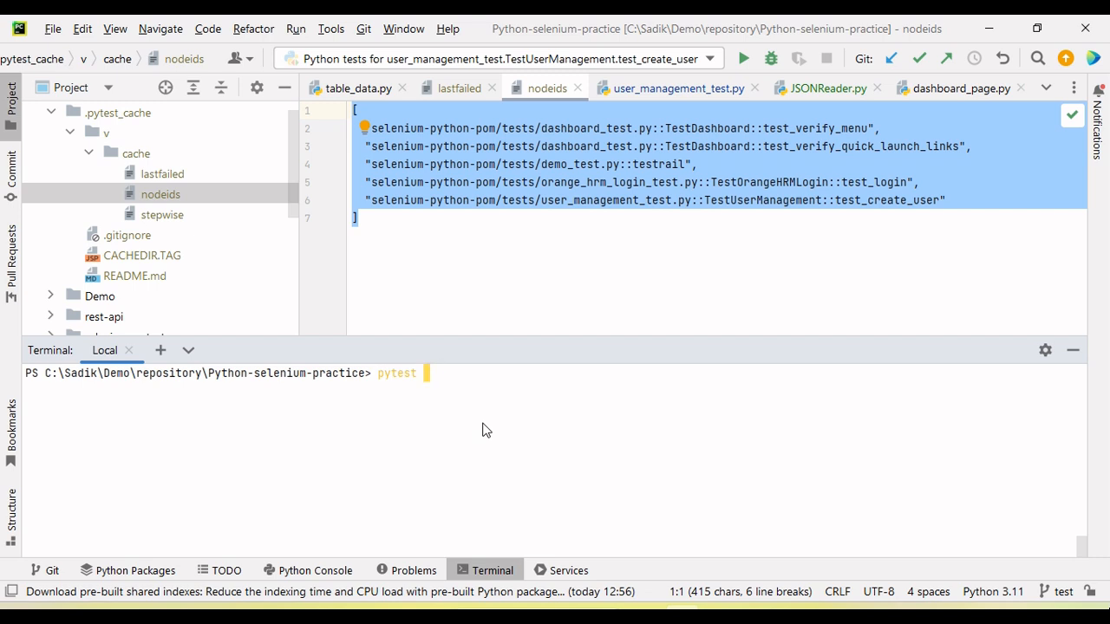
scroll(down, 3)
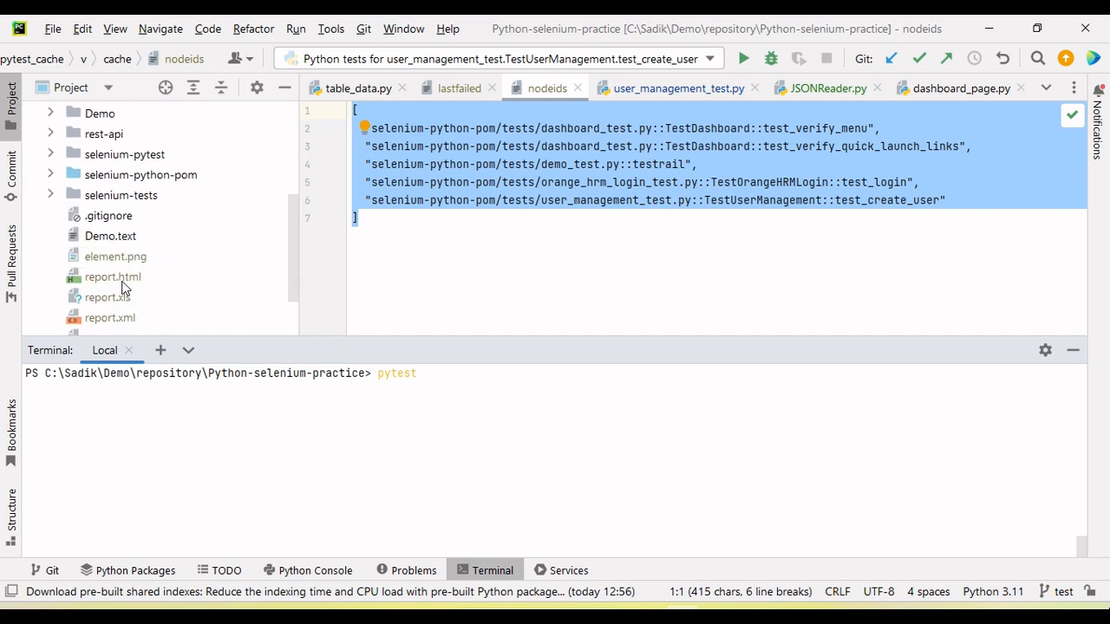
text(selenium-python-pom\ -s)
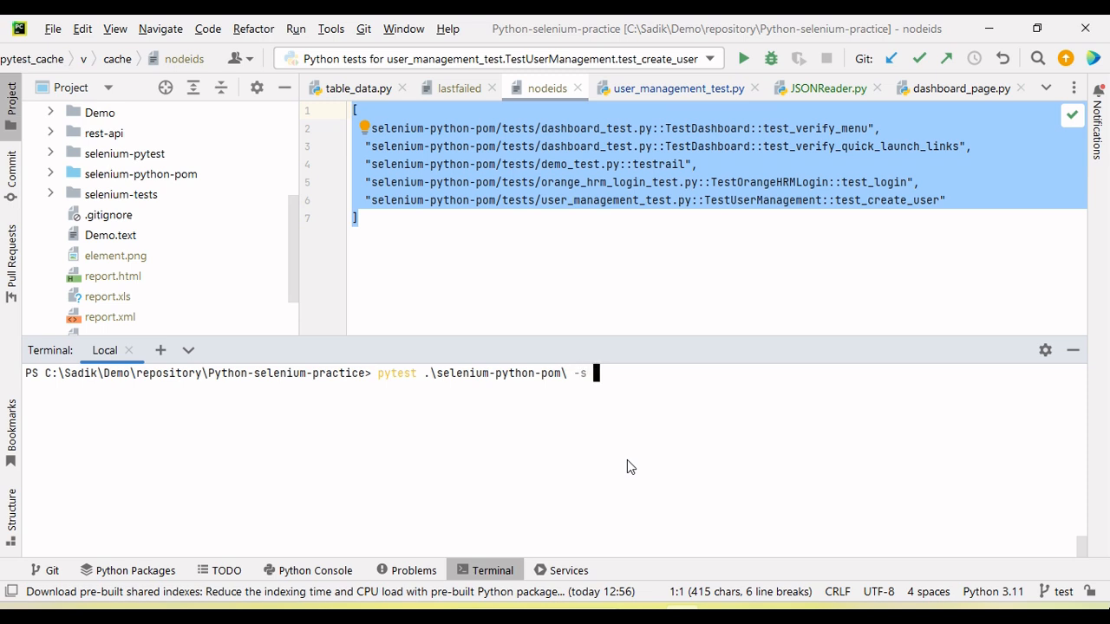
text(-)
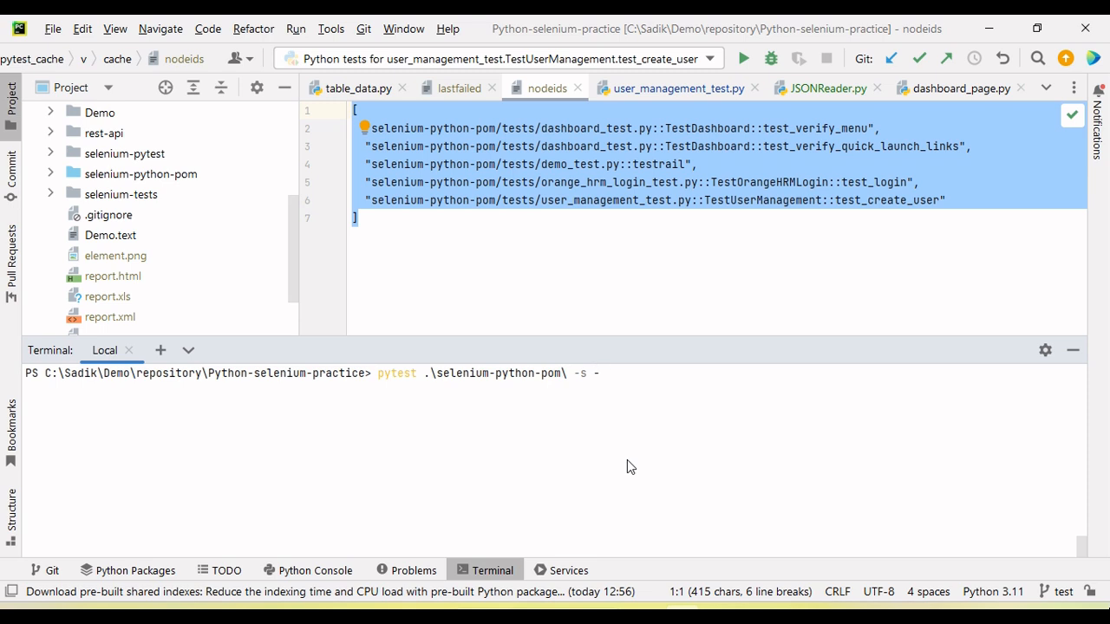
text(--lf)
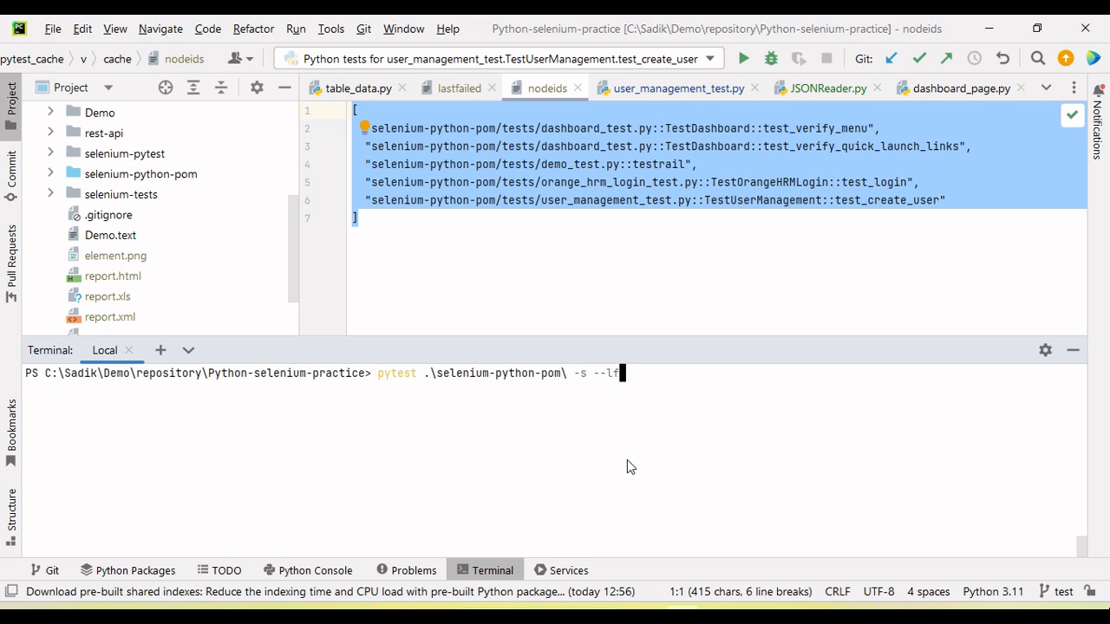
mouse_move(638, 381)
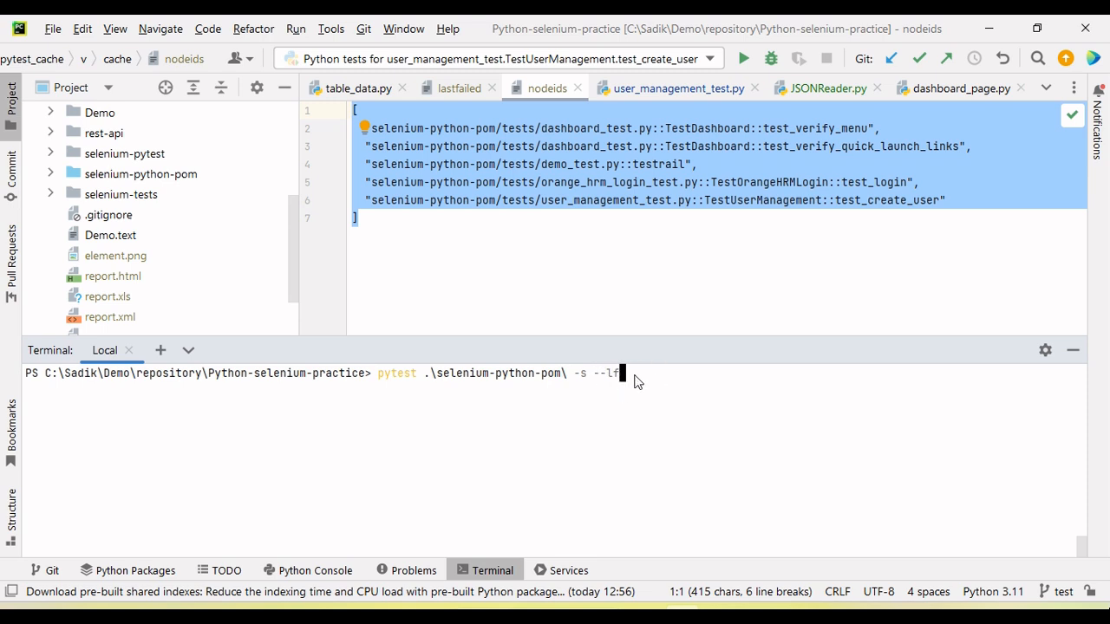
mouse_move(611, 385)
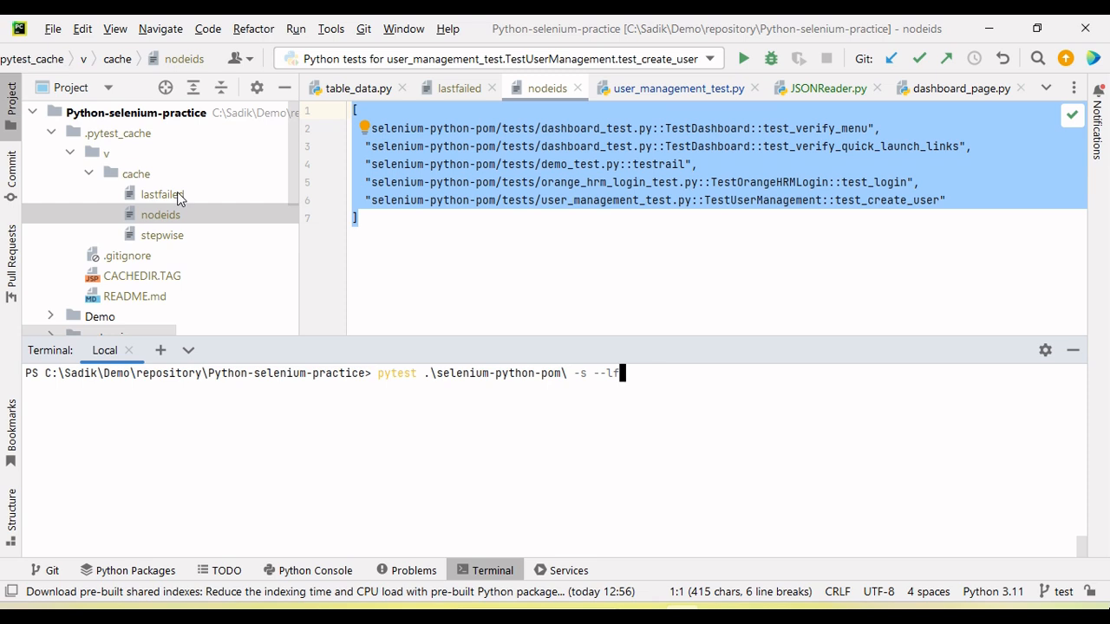
Reopen the lastfailed cache file from the Project tree
click(162, 194)
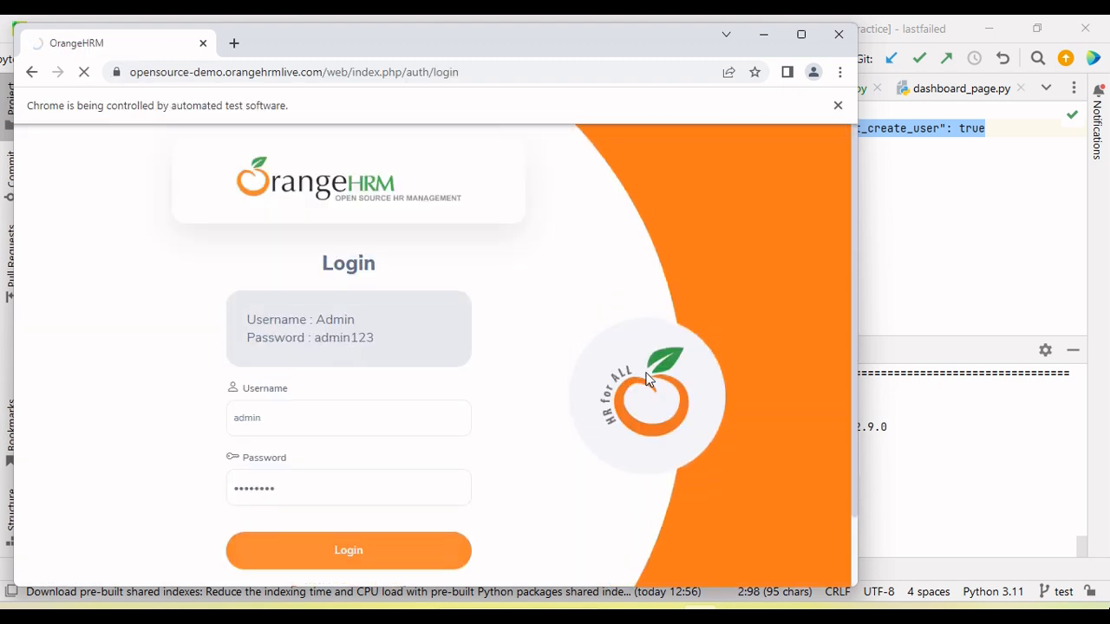
Let the rerun sign in and reach Admin > User Management, failing test_create_user again
click(348, 550)
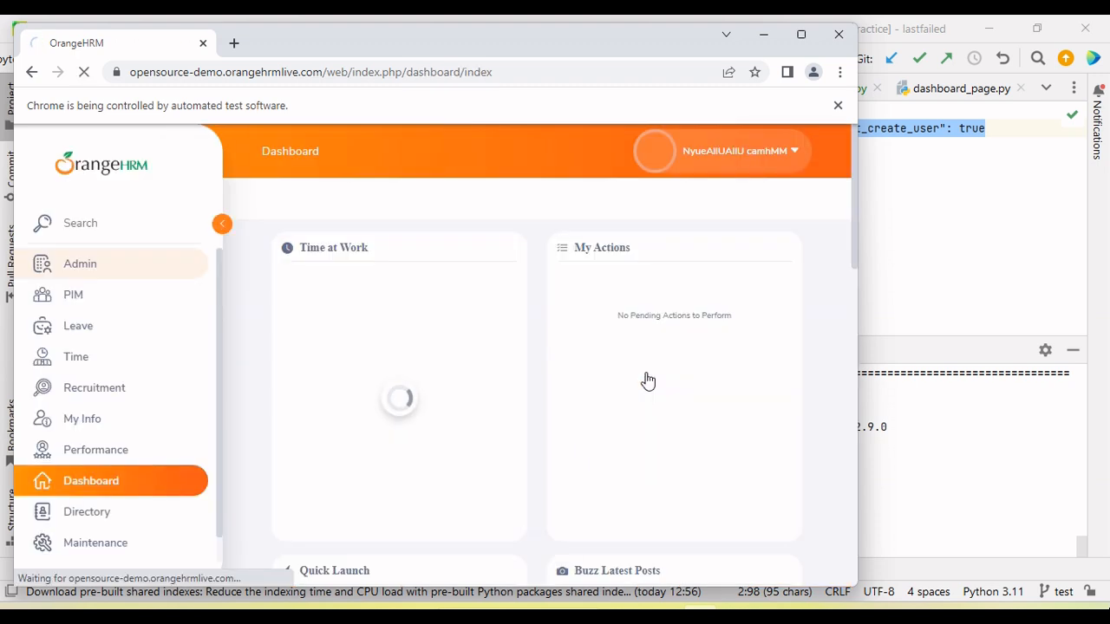
click(80, 263)
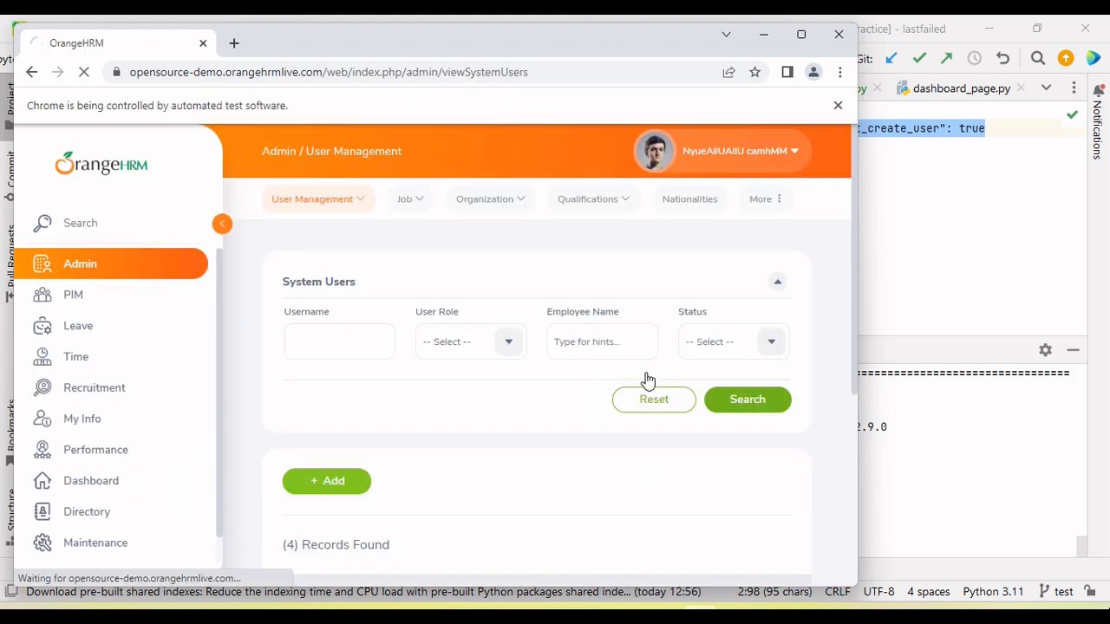
click(326, 481)
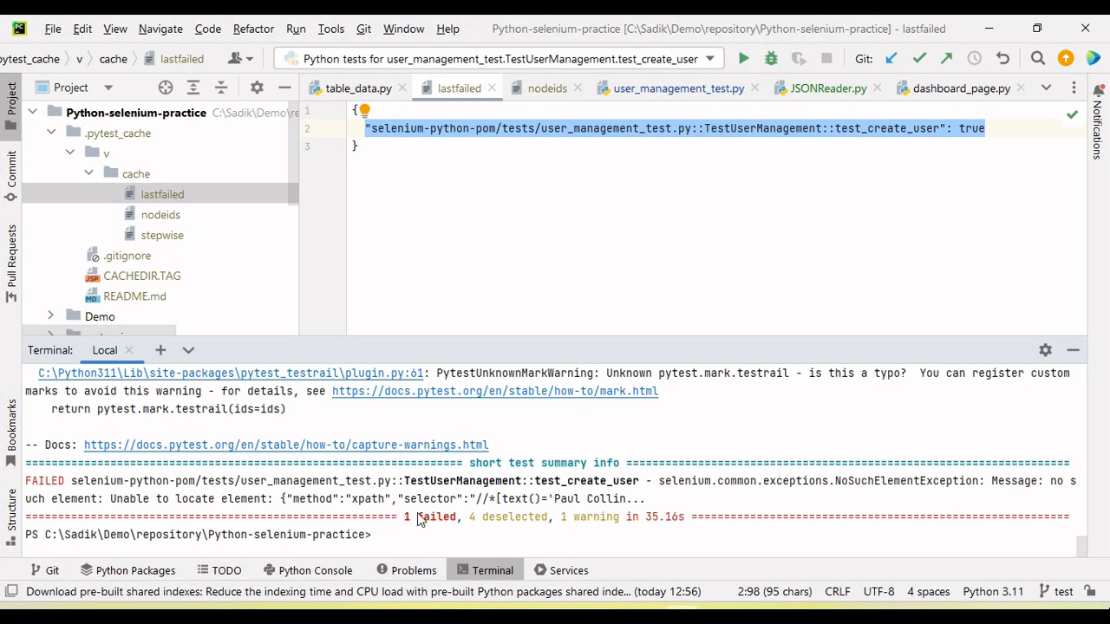
Highlight '1 failed' in the rerun summary and hide the Terminal panel
double_click(434, 517)
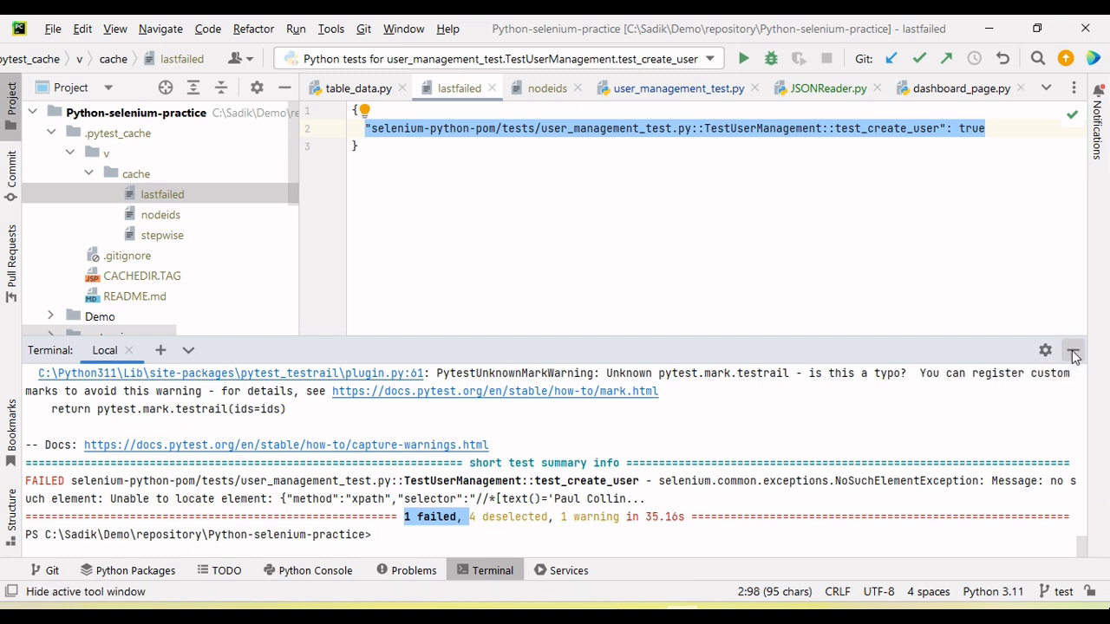
click(1073, 350)
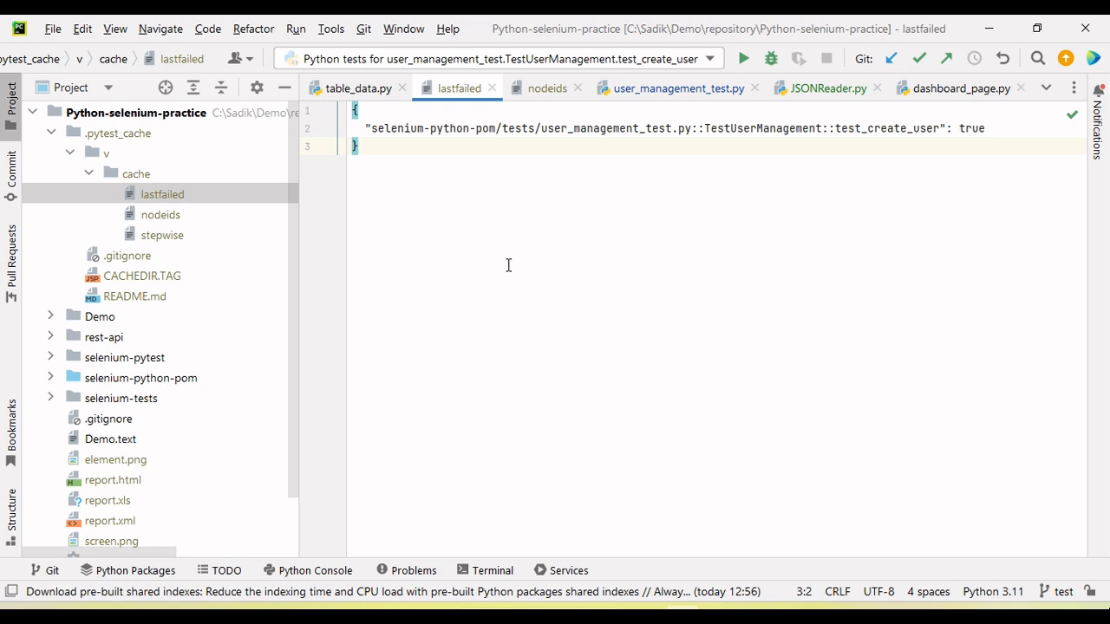
mouse_move(603, 276)
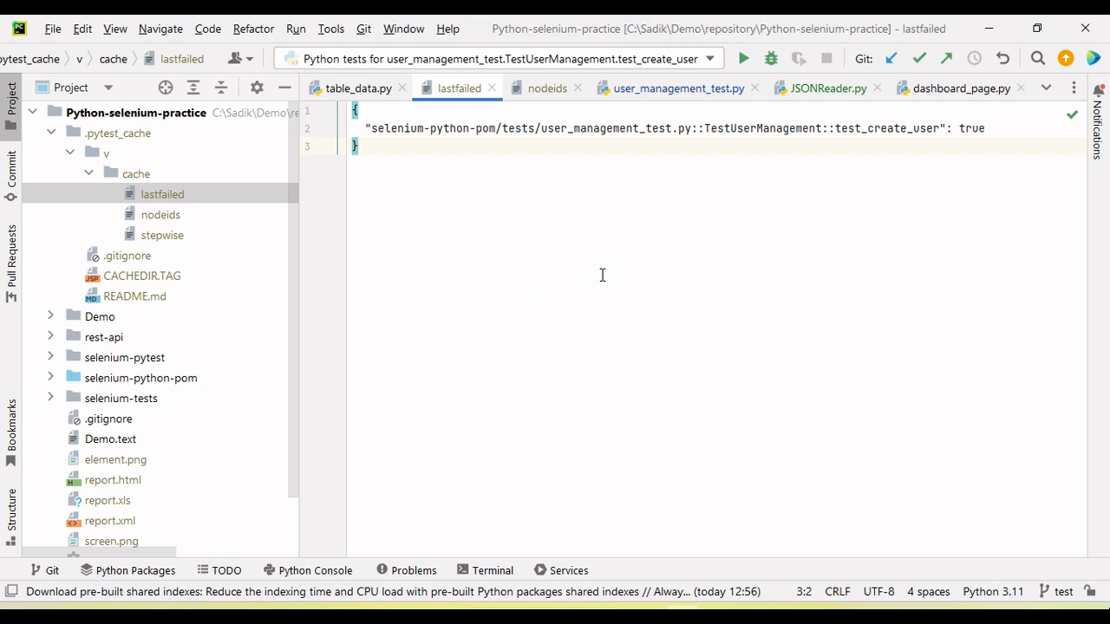